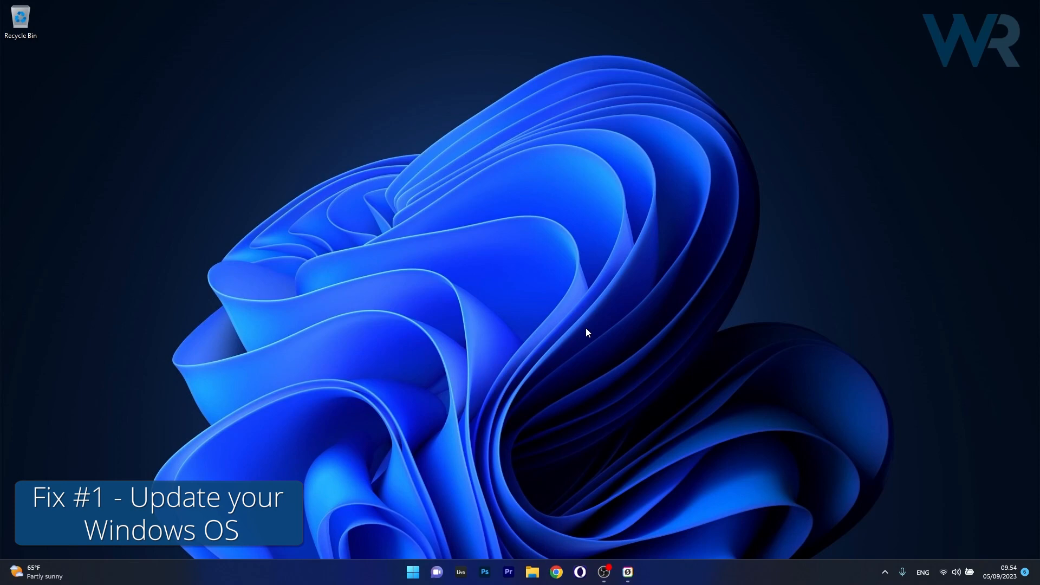
Check for updates in Windows Update, confirm the PC is up to date, and close Settings
{"action": "left_click", "coordinate": [413, 572]}
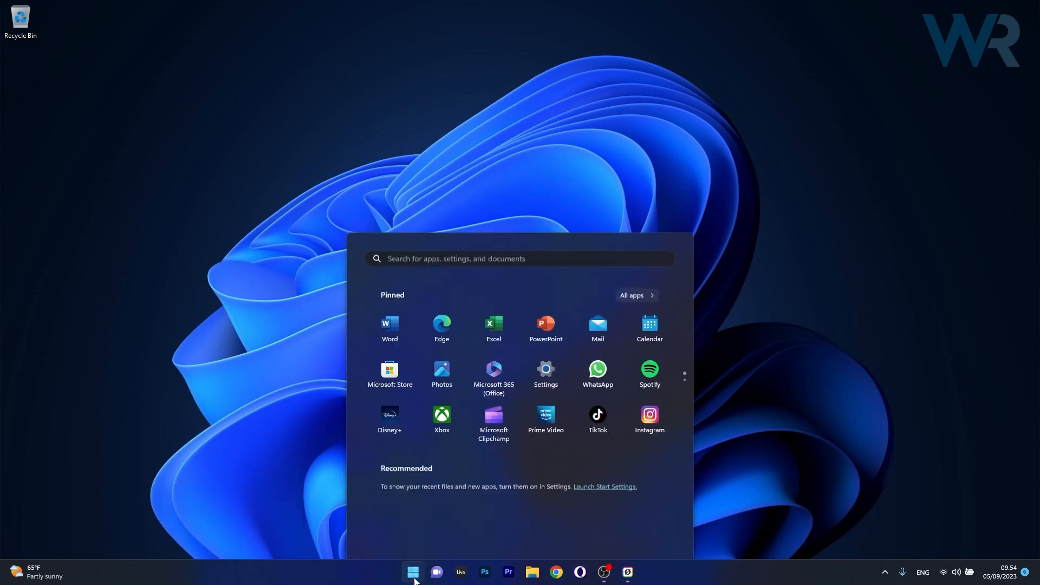
{"action": "left_click", "coordinate": [545, 368]}
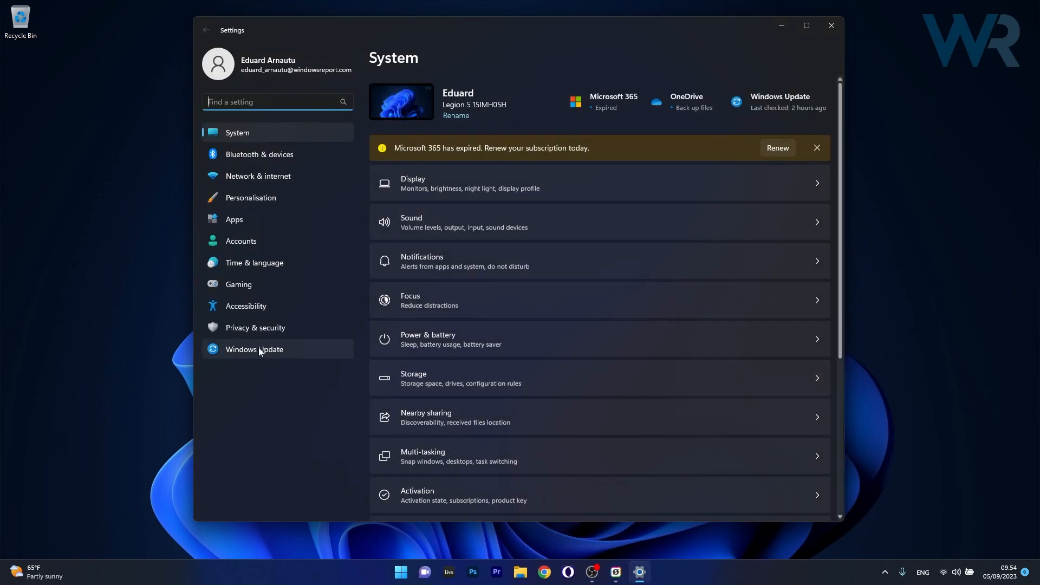
{"action": "left_click", "coordinate": [254, 348]}
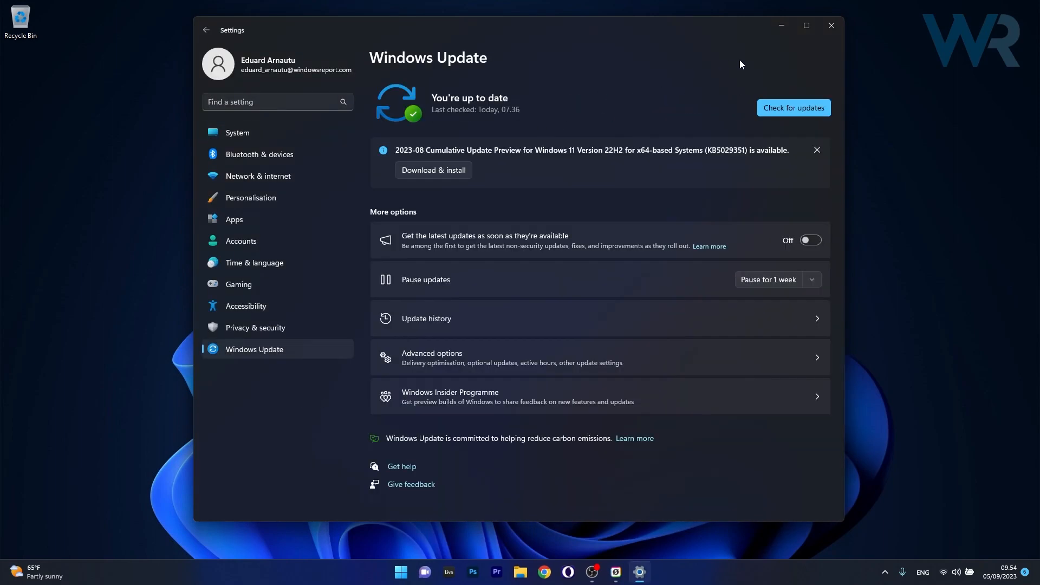
{"action": "left_click", "coordinate": [793, 107]}
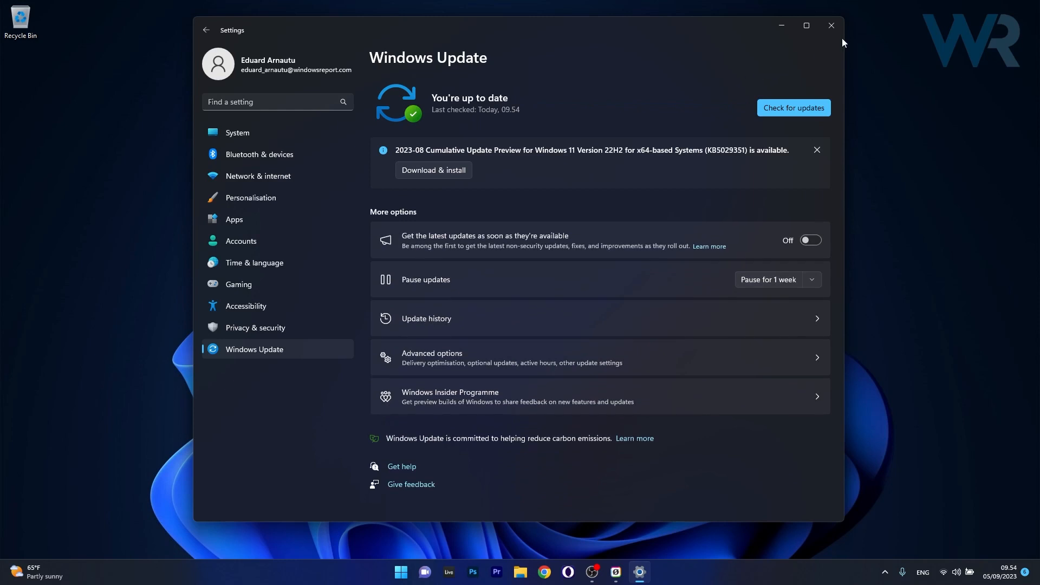
{"action": "left_click", "coordinate": [831, 25]}
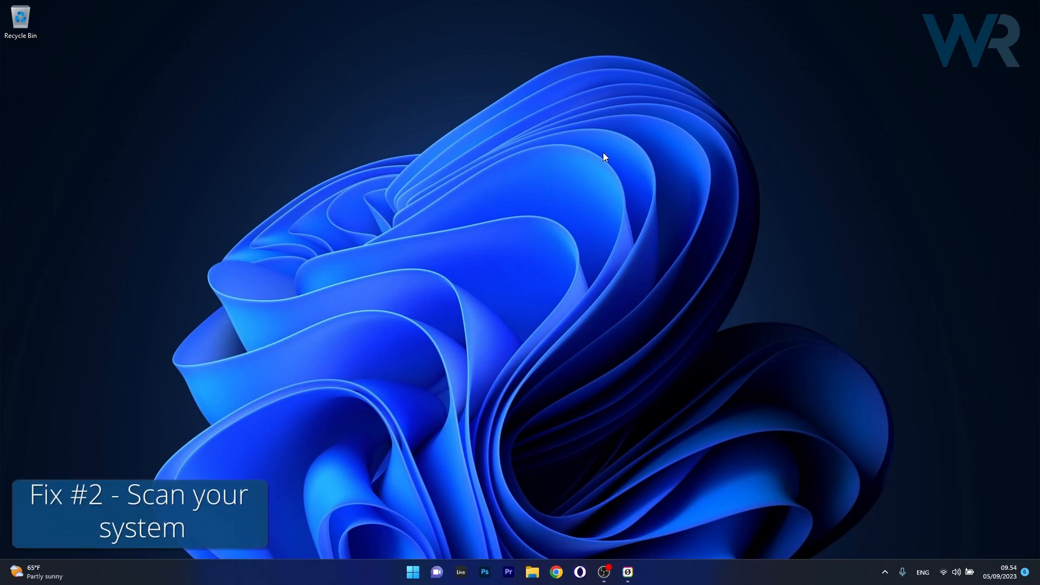
{"action": "mouse_move", "coordinate": [417, 578]}
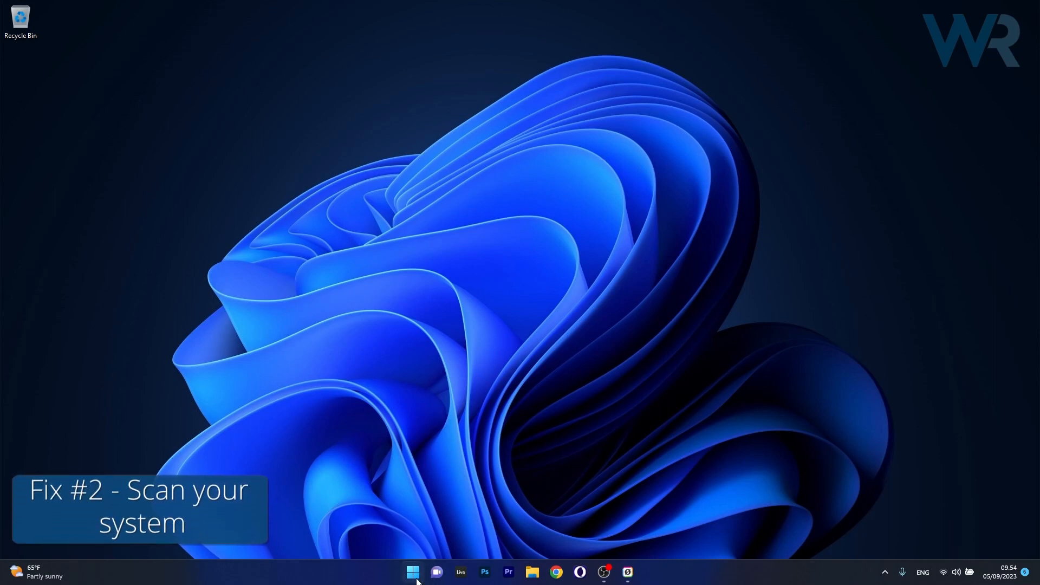
{"action": "type", "text": "cmd"}
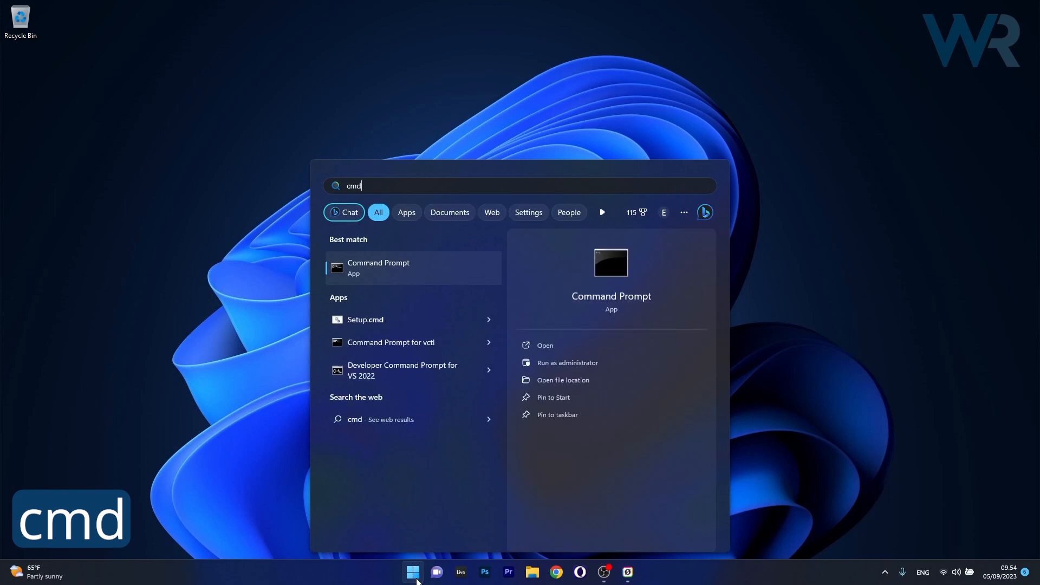
{"action": "mouse_move", "coordinate": [624, 362]}
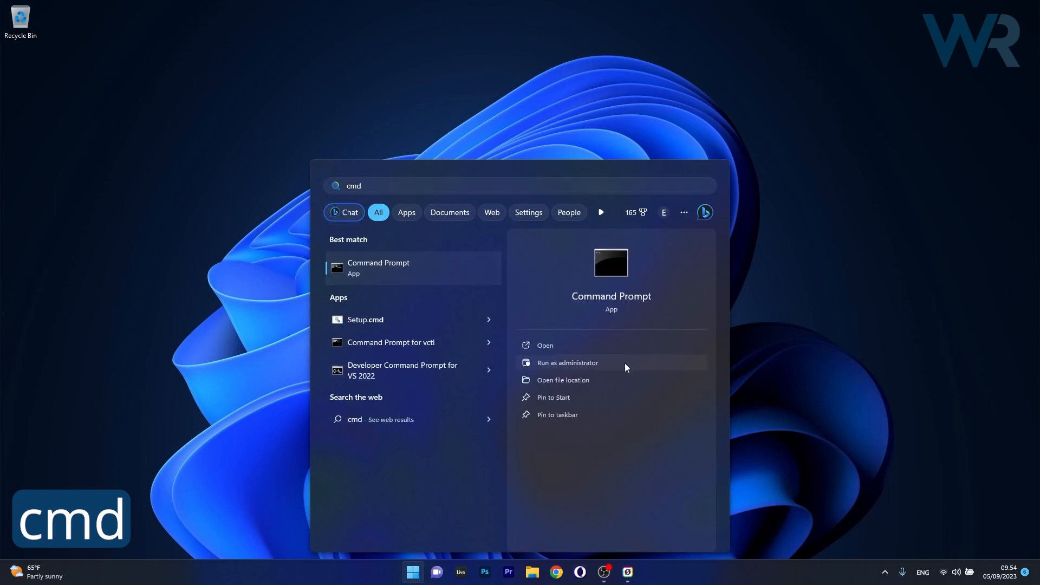
{"action": "left_click", "coordinate": [567, 362]}
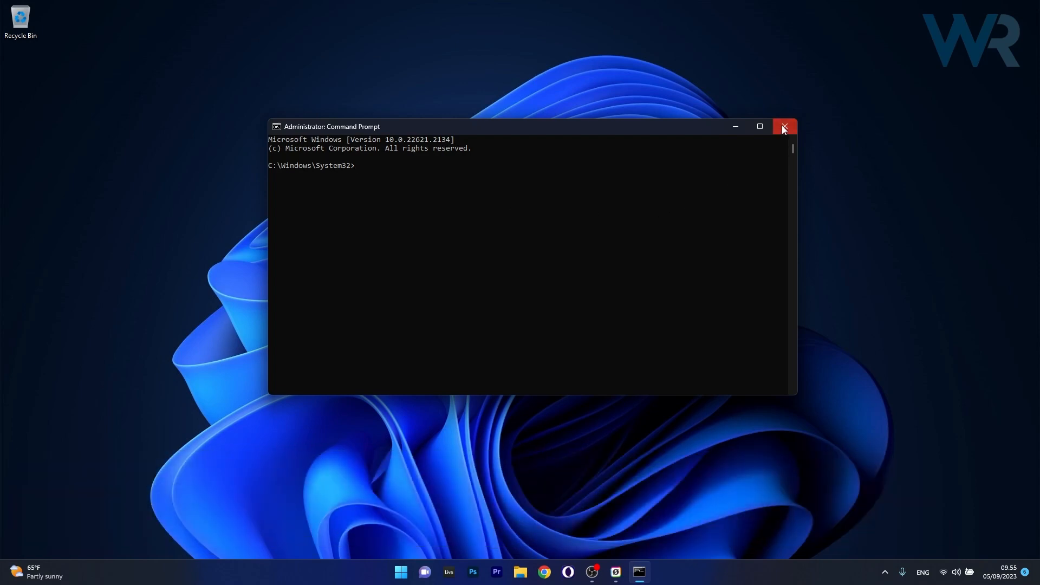
{"action": "left_click", "coordinate": [784, 127]}
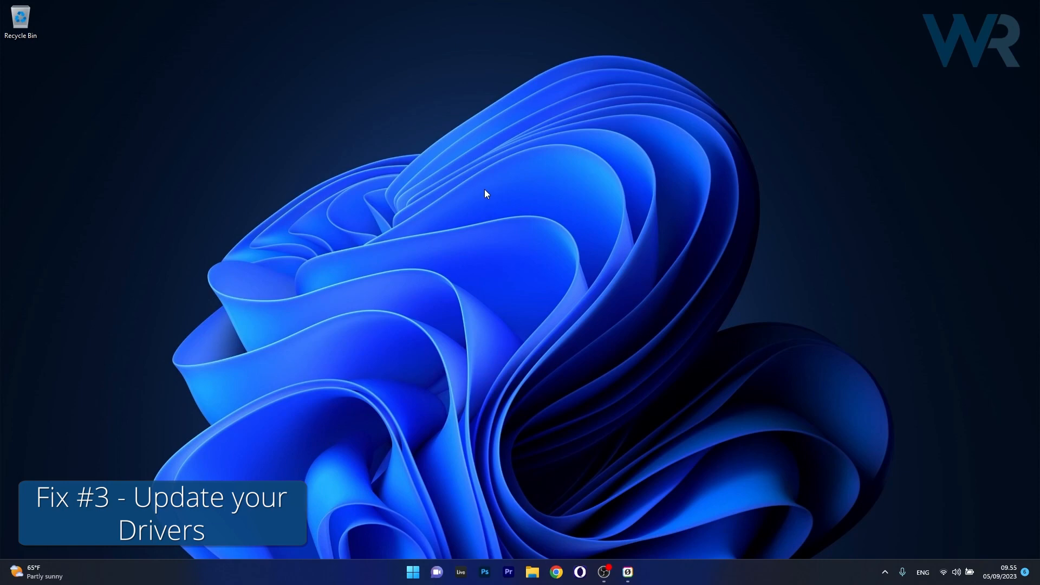
Launch Device Manager from the Start menu, expand Display adaptors, and bring up options for the NVIDIA GeForce RTX 2060
{"action": "right_click", "coordinate": [412, 572]}
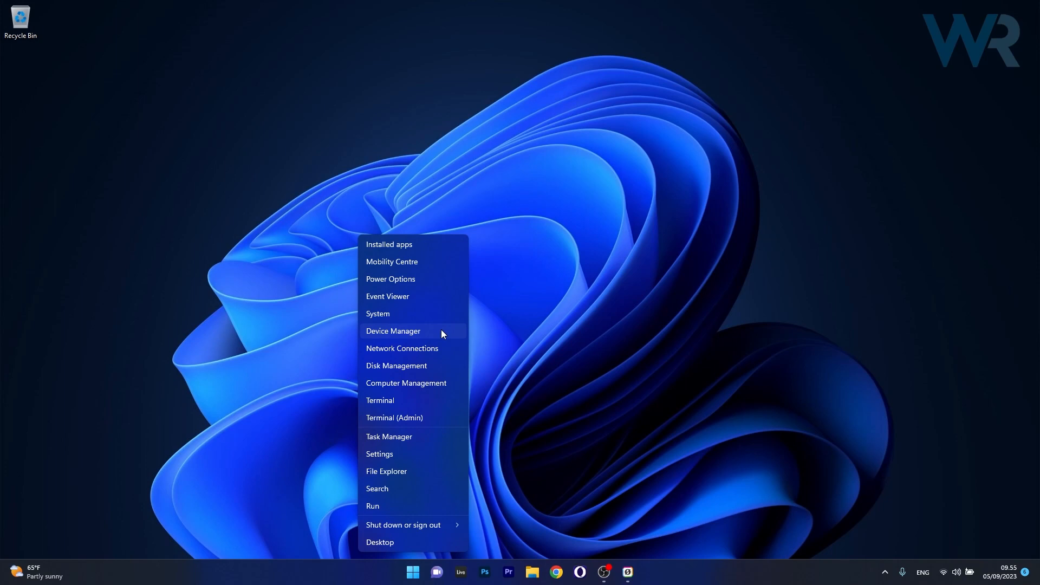
{"action": "left_click", "coordinate": [392, 331]}
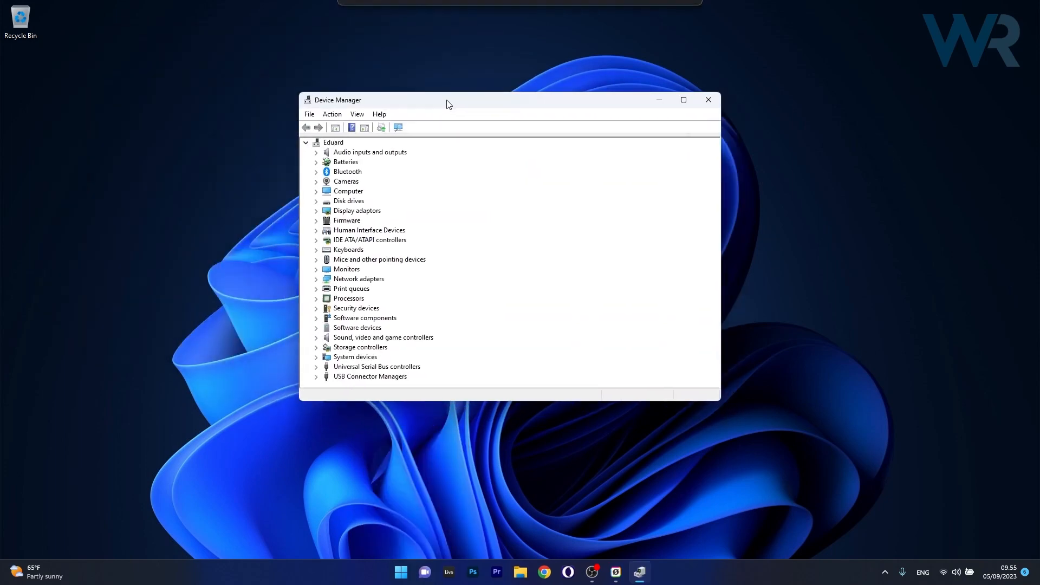
{"action": "mouse_move", "coordinate": [459, 160]}
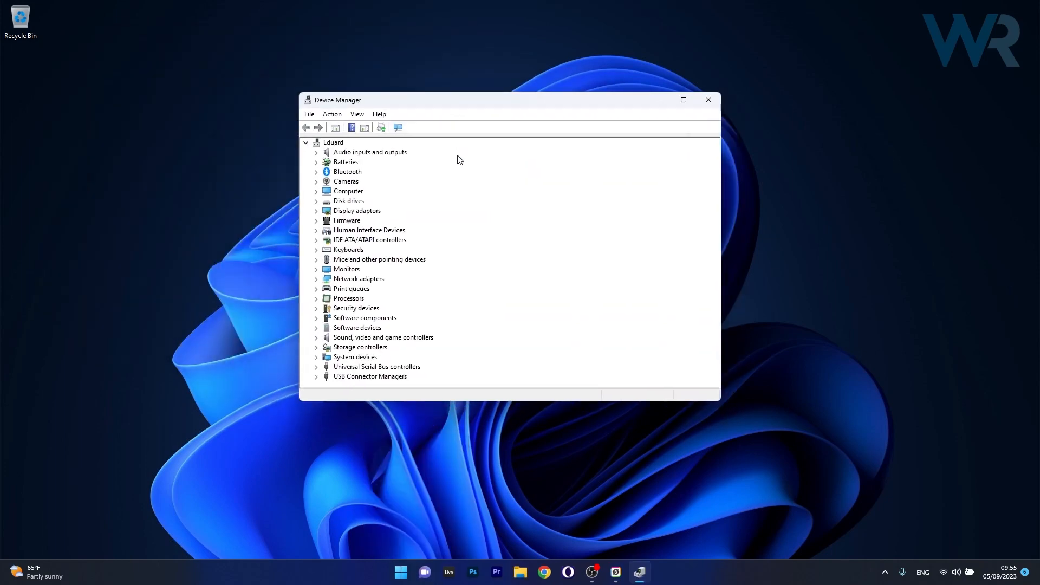
{"action": "mouse_move", "coordinate": [309, 220]}
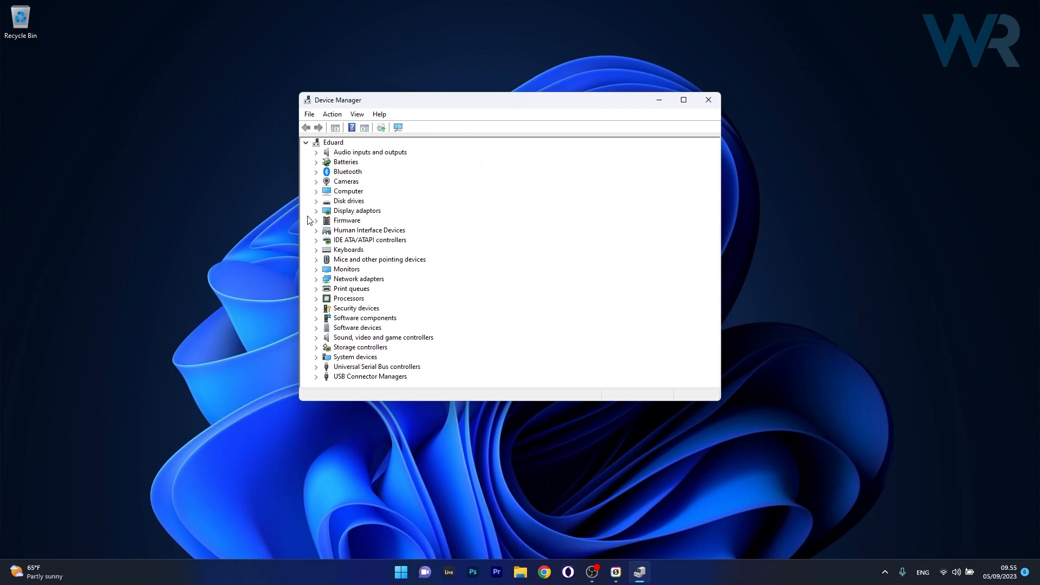
{"action": "left_click", "coordinate": [318, 210]}
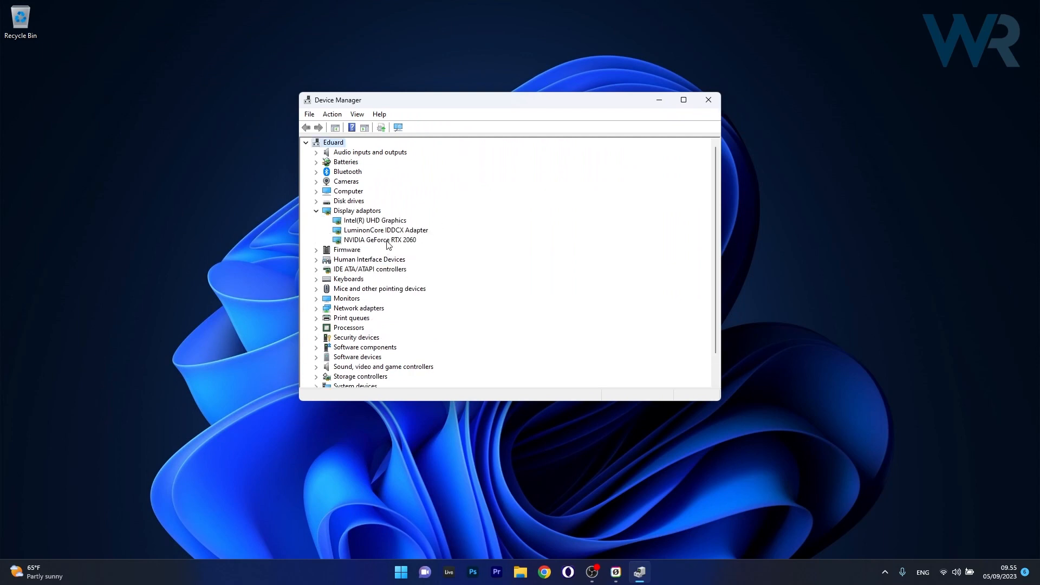
{"action": "right_click", "coordinate": [379, 239]}
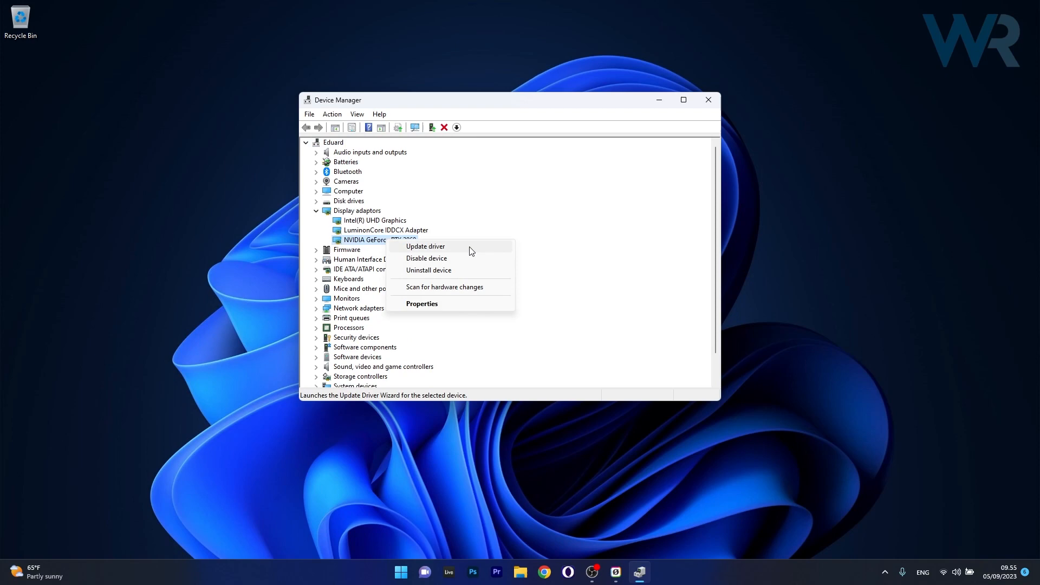
Search automatically for an RTX 2060 driver, find the best one already installed, and close Device Manager
{"action": "left_click", "coordinate": [425, 246]}
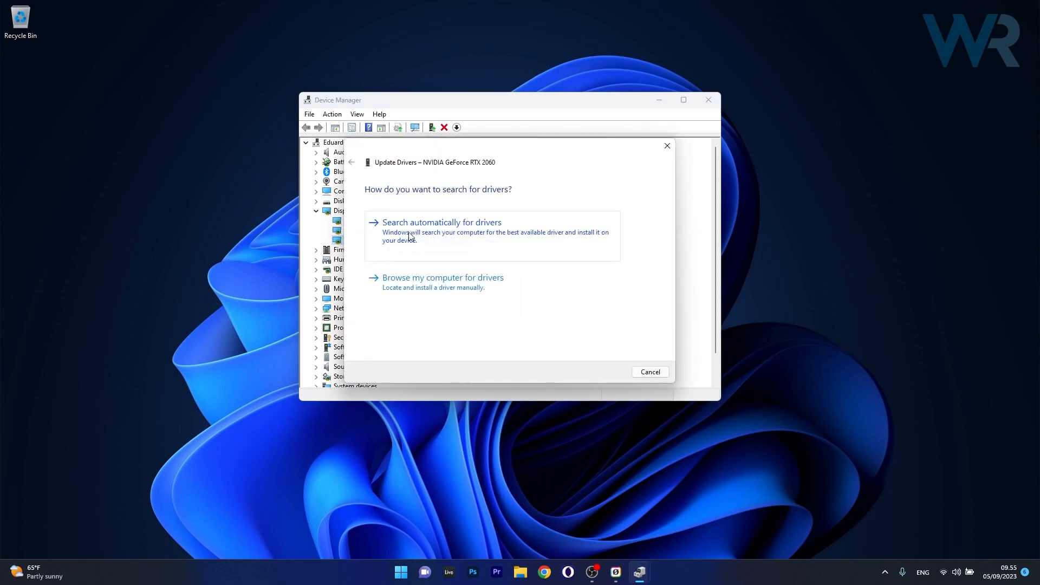
{"action": "left_click", "coordinate": [442, 223]}
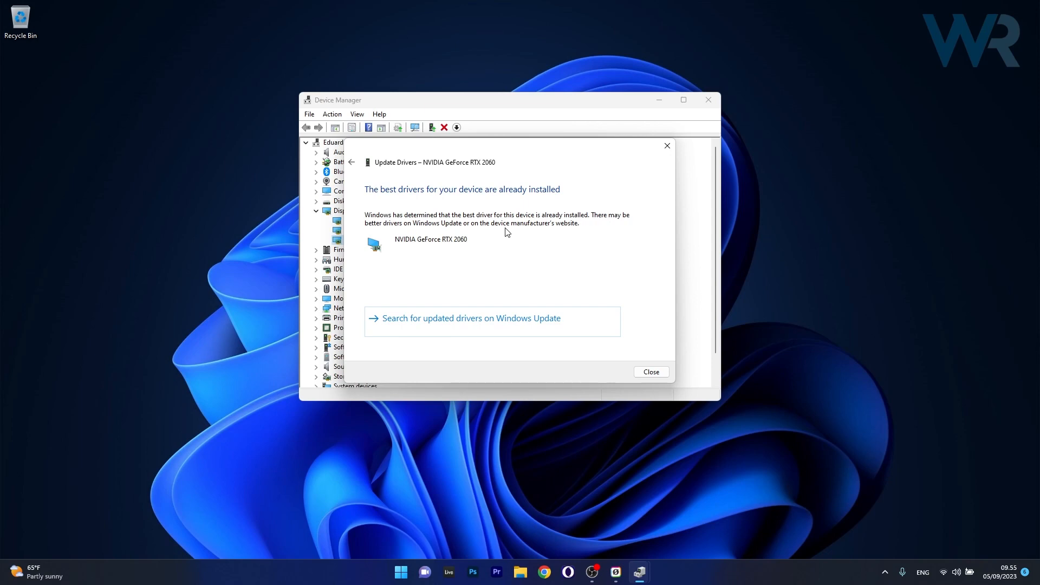
{"action": "mouse_move", "coordinate": [647, 178]}
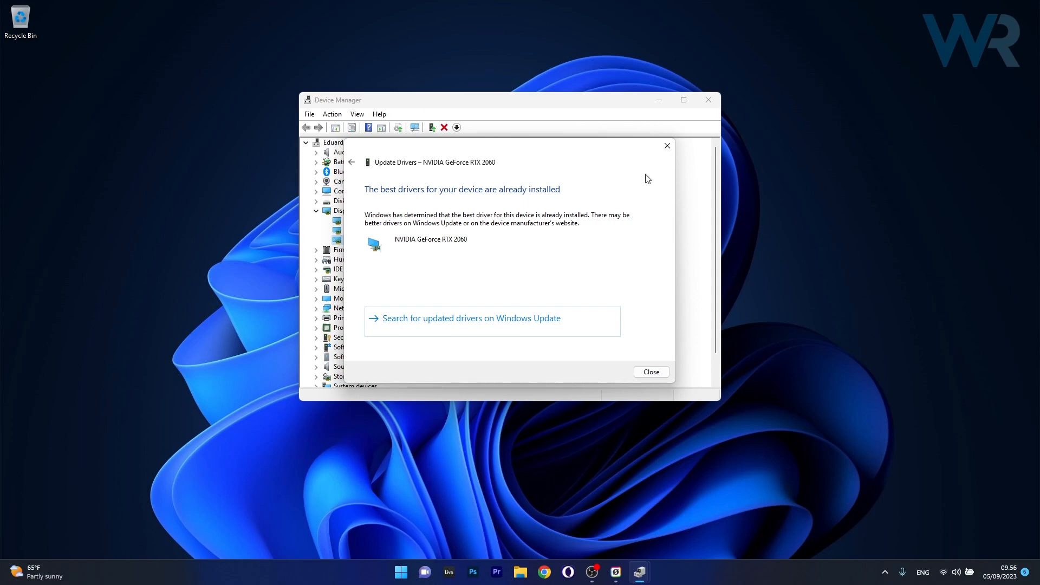
{"action": "left_click", "coordinate": [650, 372]}
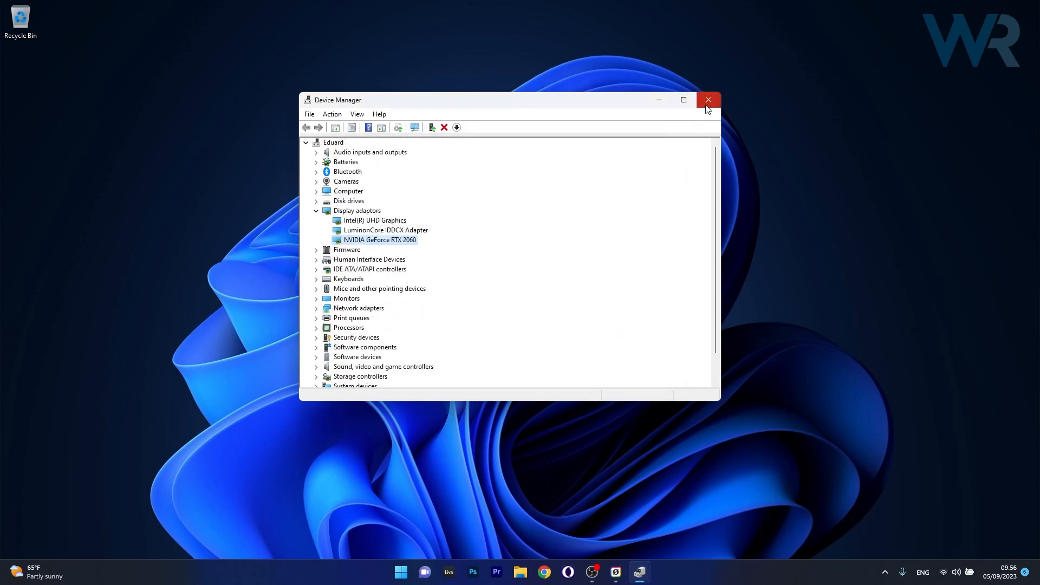
{"action": "left_click", "coordinate": [708, 100]}
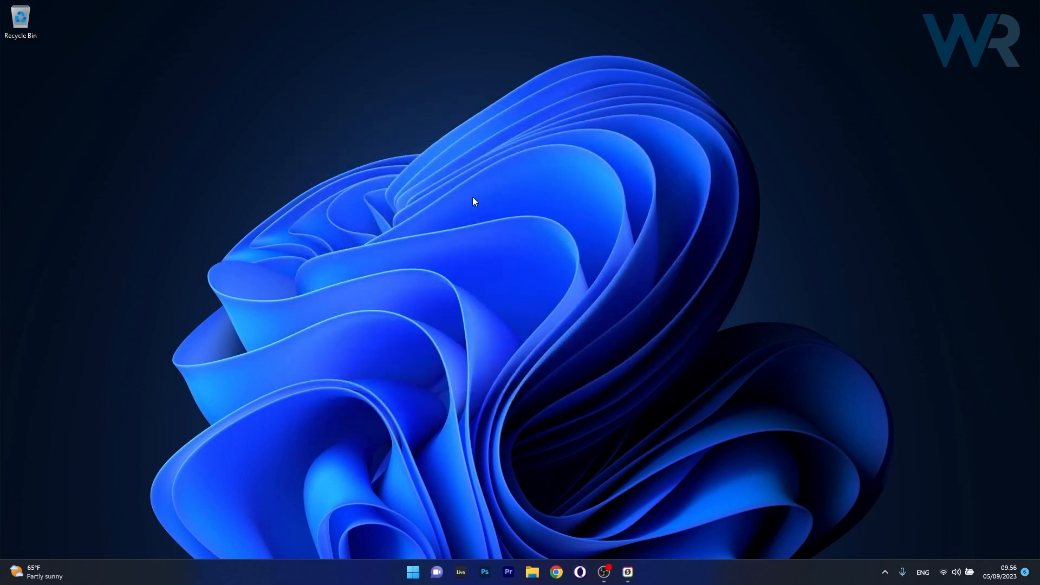
{"action": "mouse_move", "coordinate": [418, 212]}
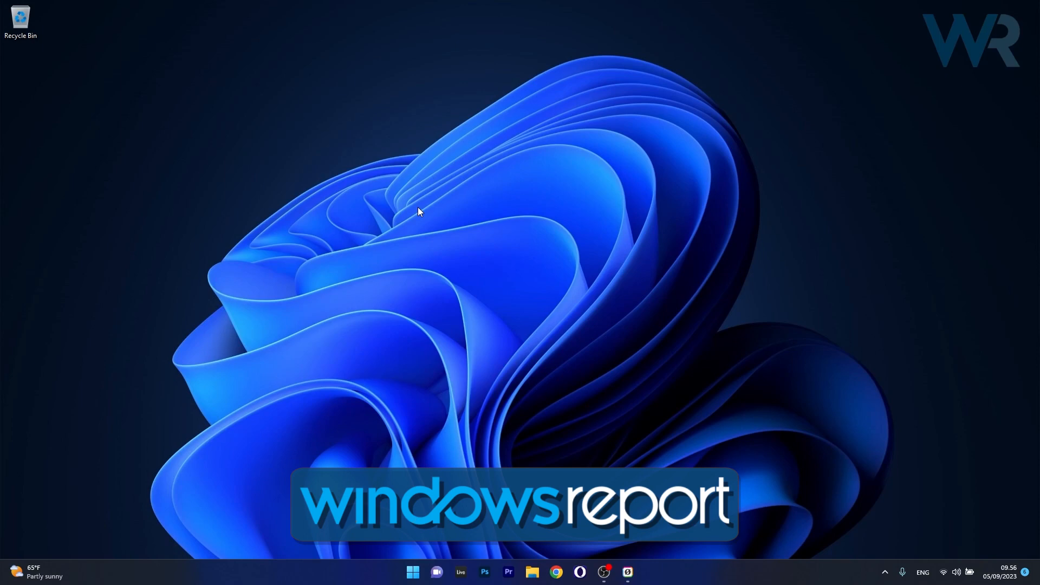
{"action": "mouse_move", "coordinate": [537, 164]}
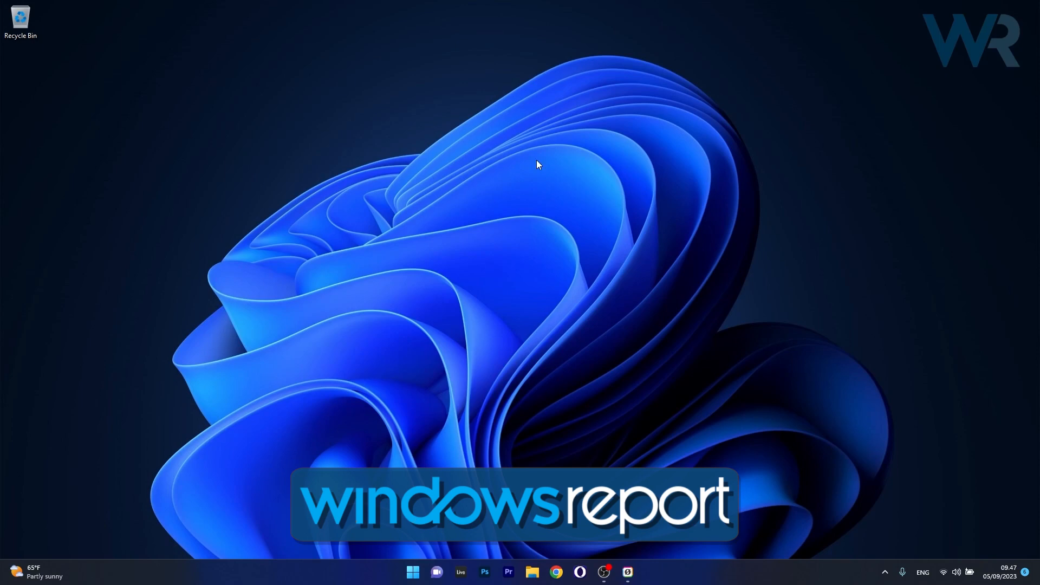